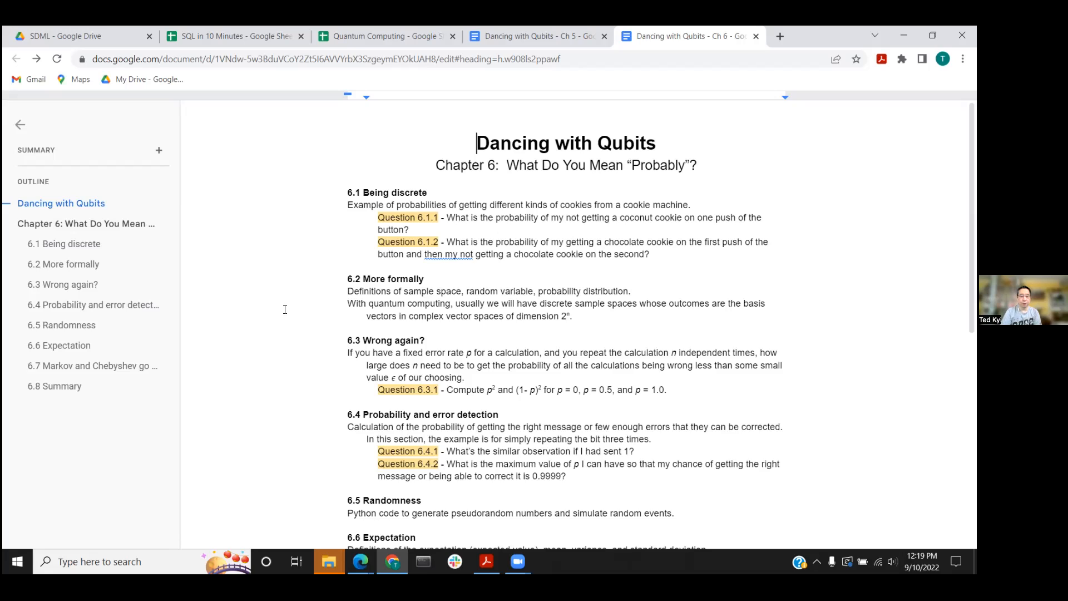
pyautogui.moveTo(417, 375)
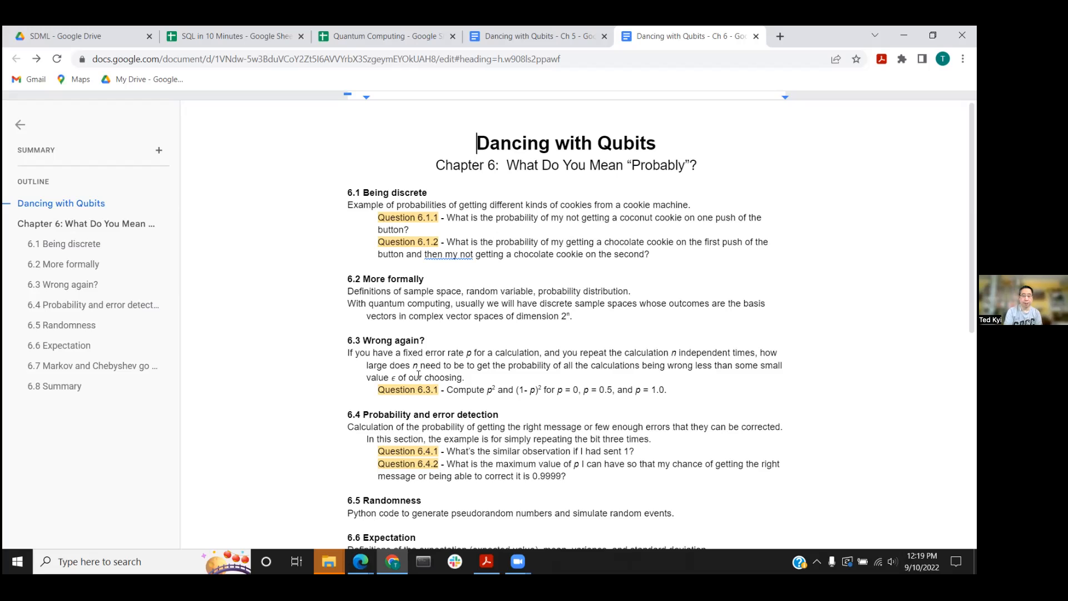
pyautogui.moveTo(811, 471)
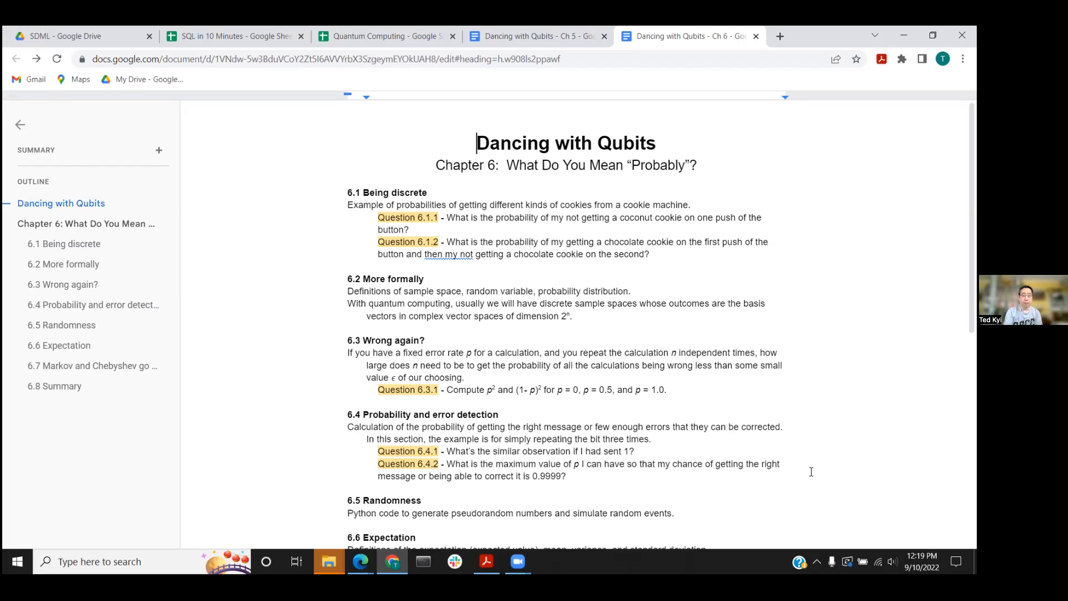
pyautogui.scroll(-3)
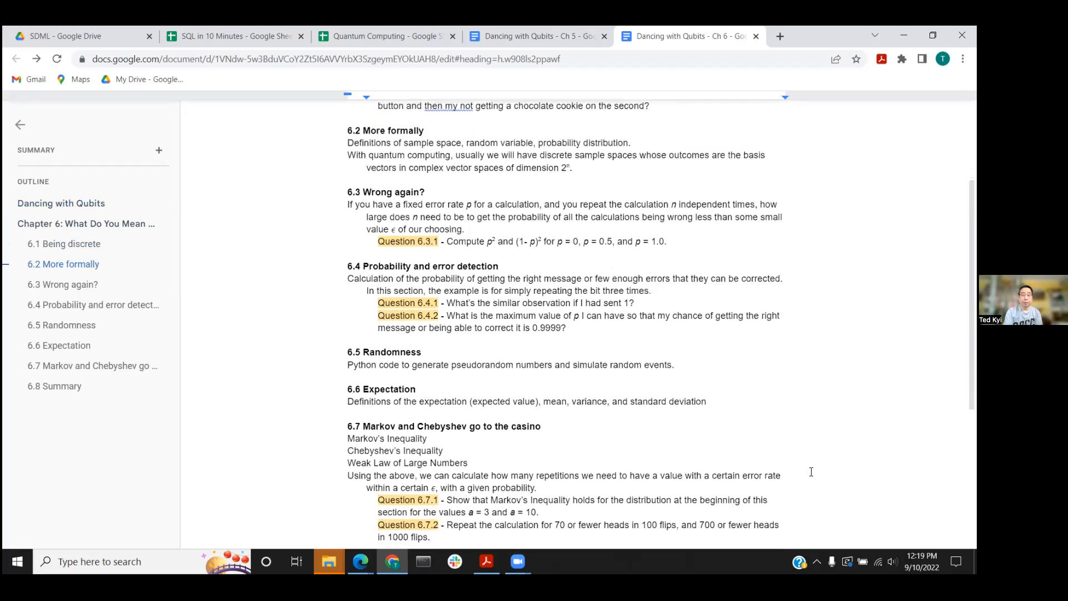
pyautogui.scroll(-3)
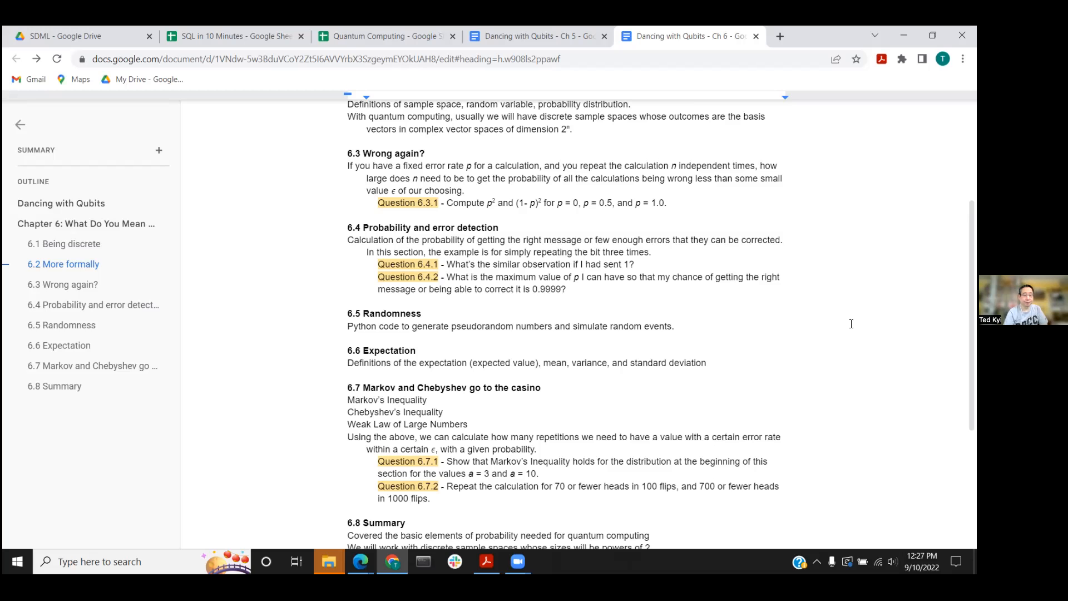
pyautogui.scroll(-3)
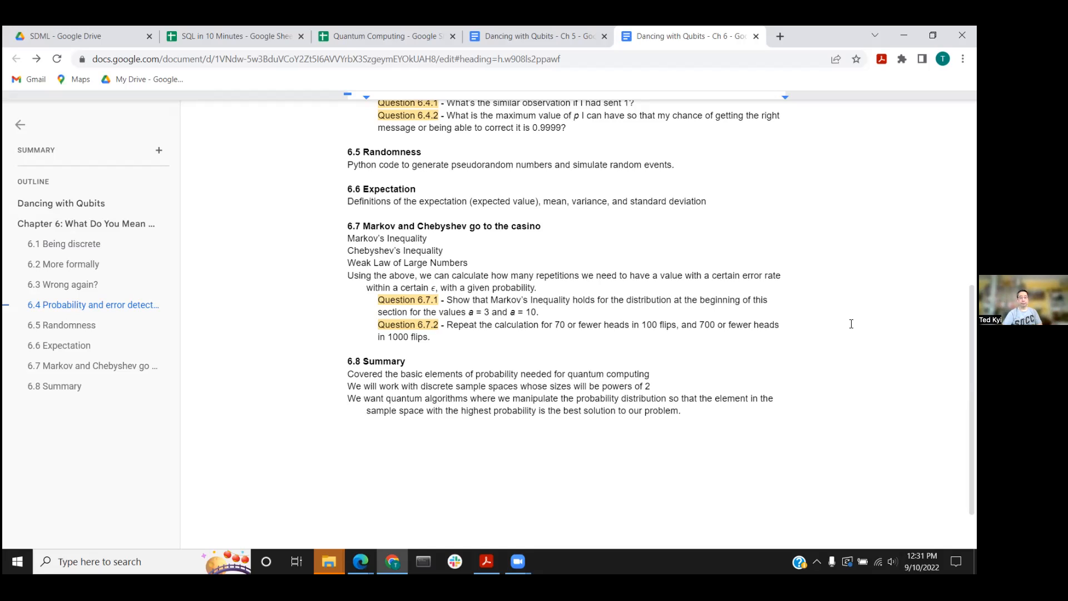
pyautogui.moveTo(827, 362)
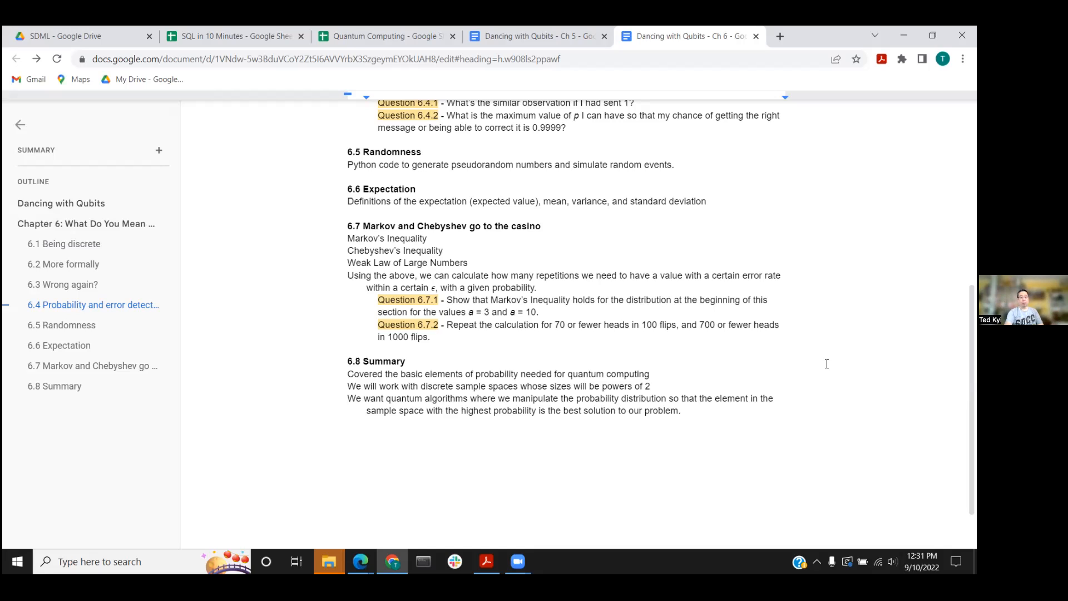
pyautogui.moveTo(785, 418)
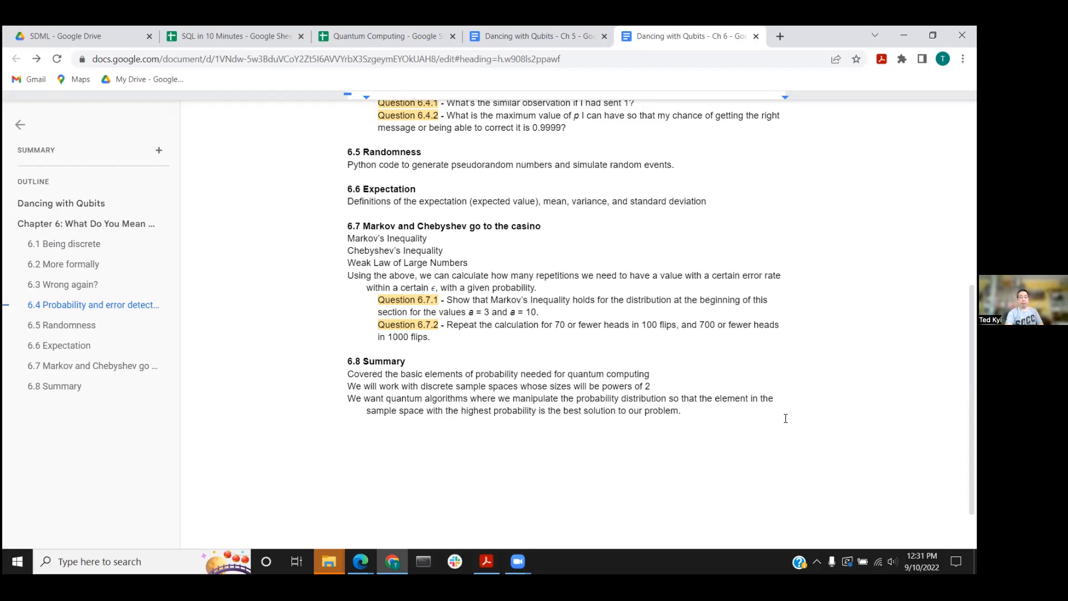